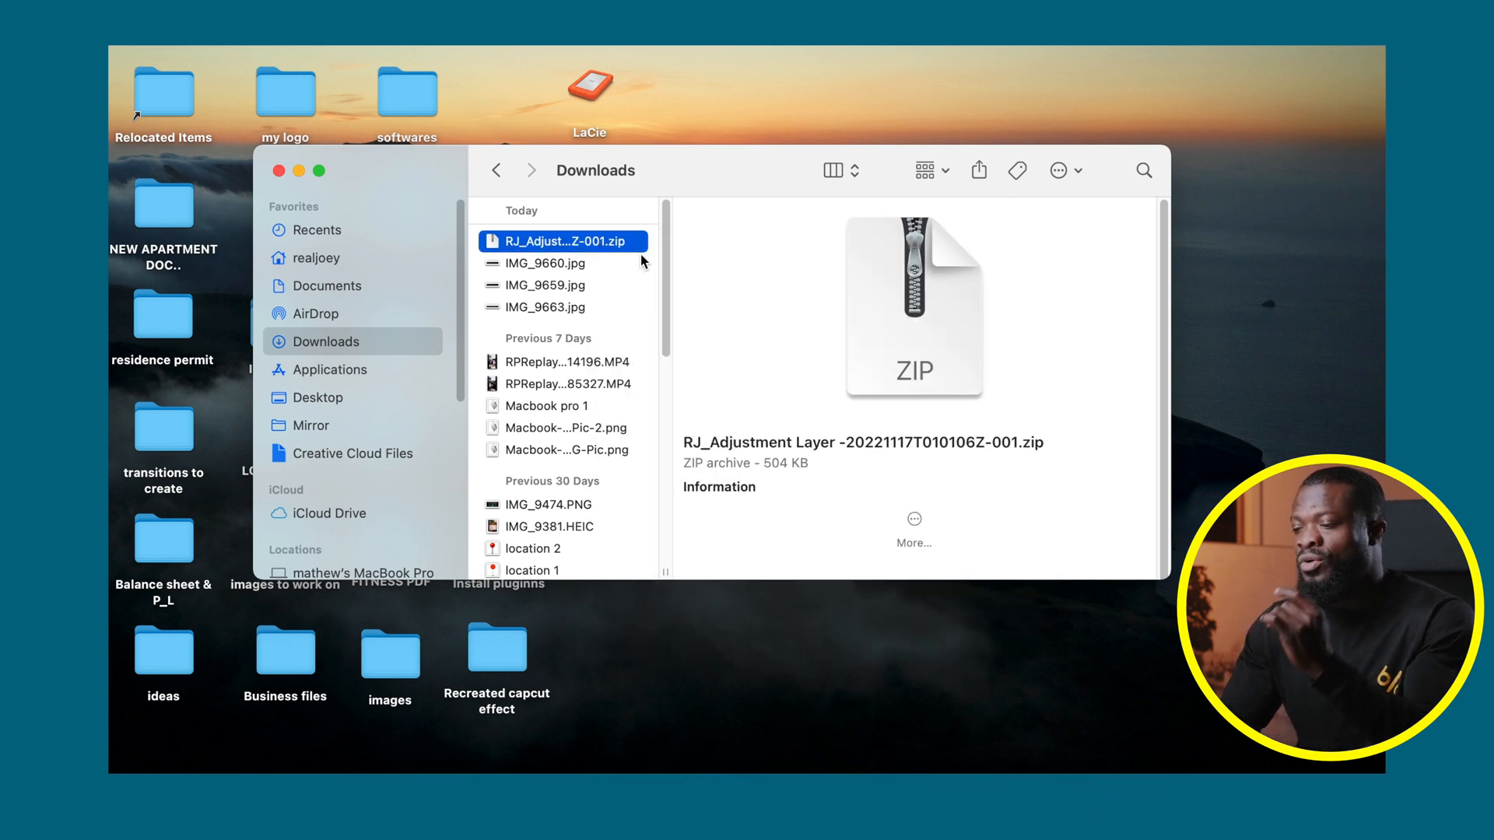
# Step: Bring up the context menu for the downloaded RJ Adjustment Layer zip in Downloads
pyautogui.rightClick(561, 240)
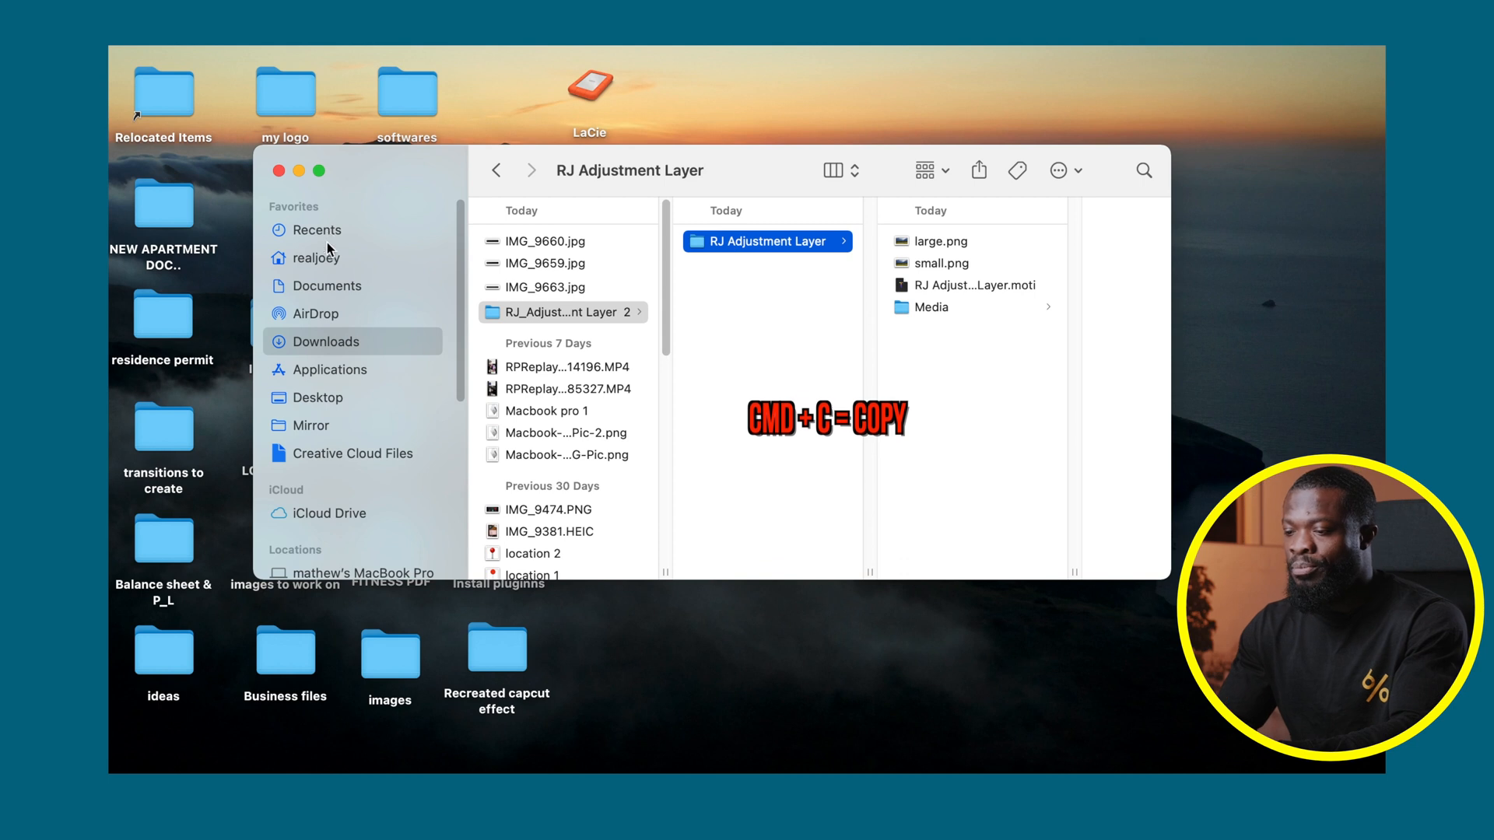
# Step: Paste the RJ Adjustment Layer folder into home › Movies › Motion Templates › Titles
pyautogui.click(315, 257)
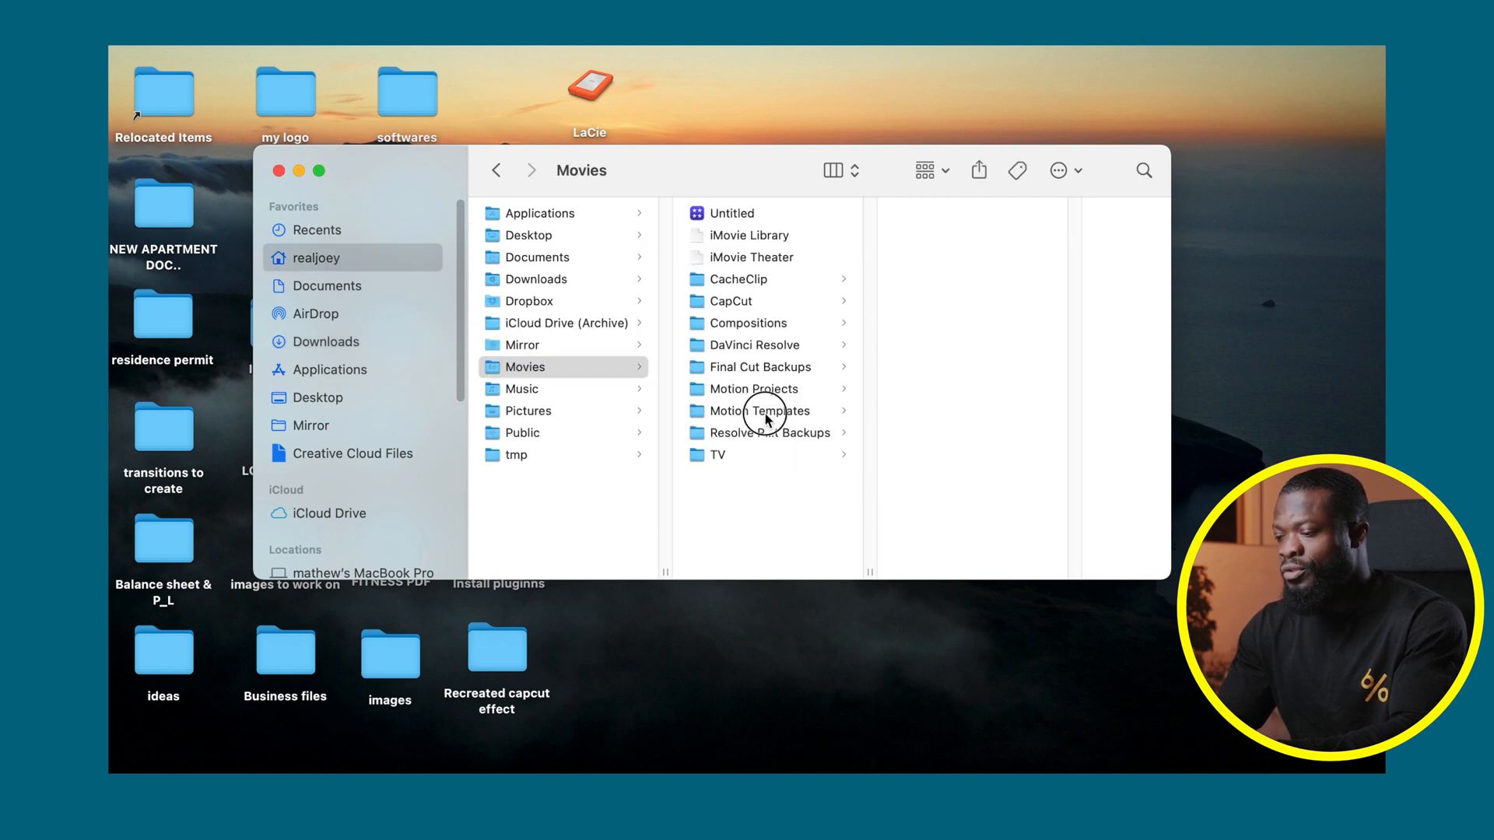
pyautogui.click(752, 410)
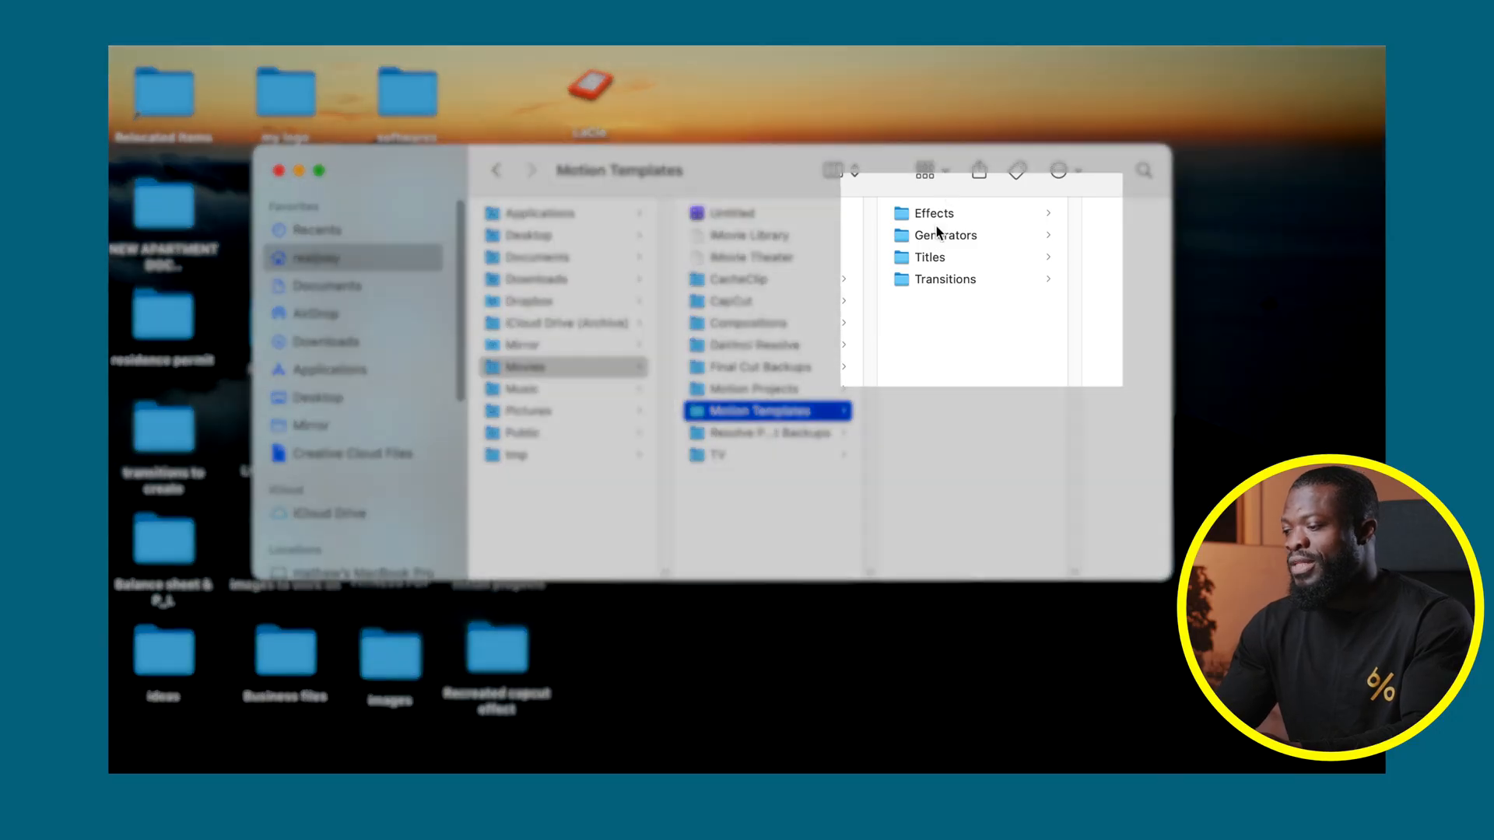
pyautogui.moveTo(930, 326)
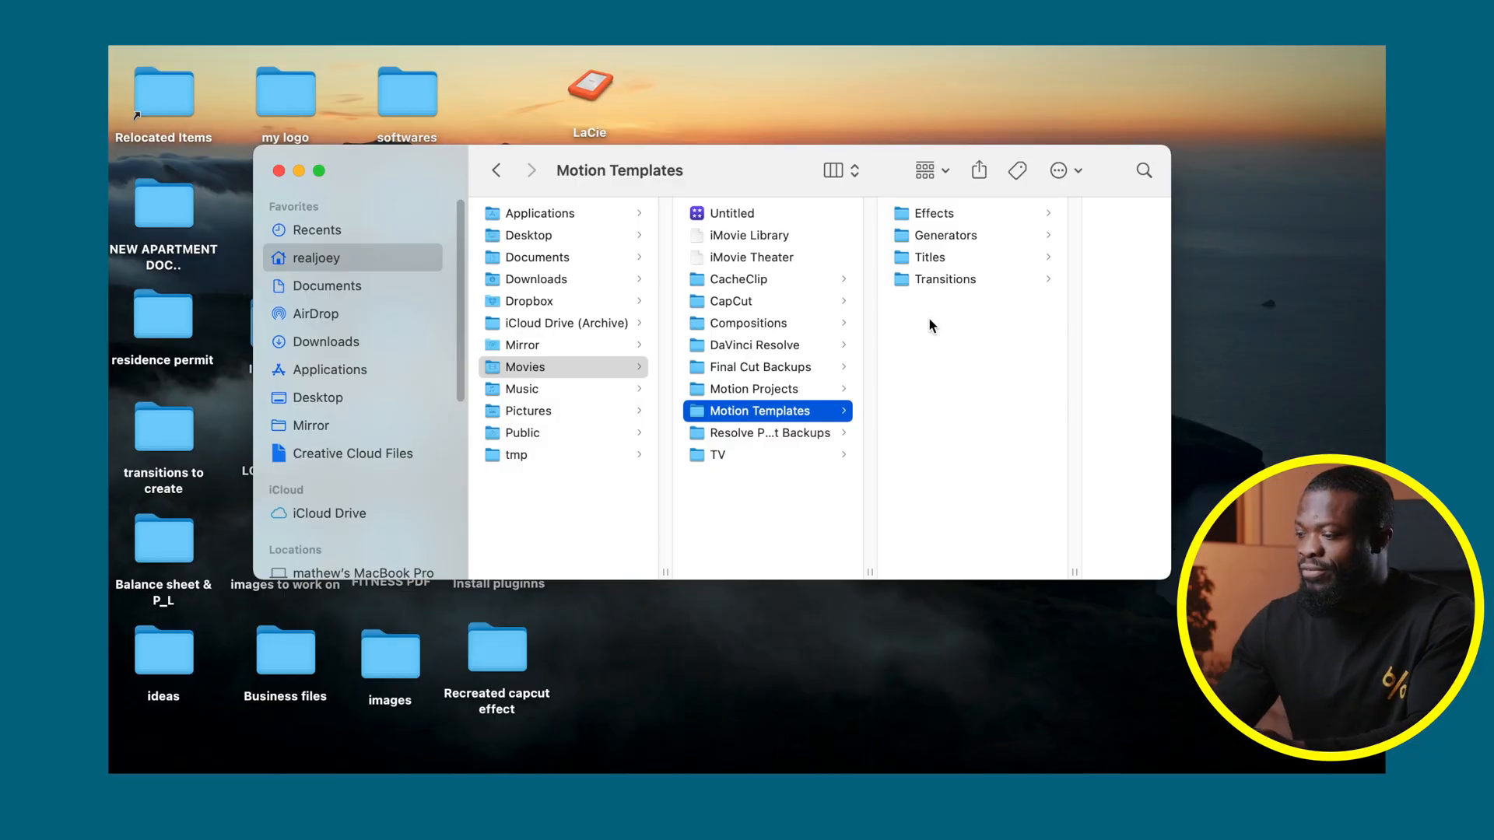
pyautogui.click(930, 256)
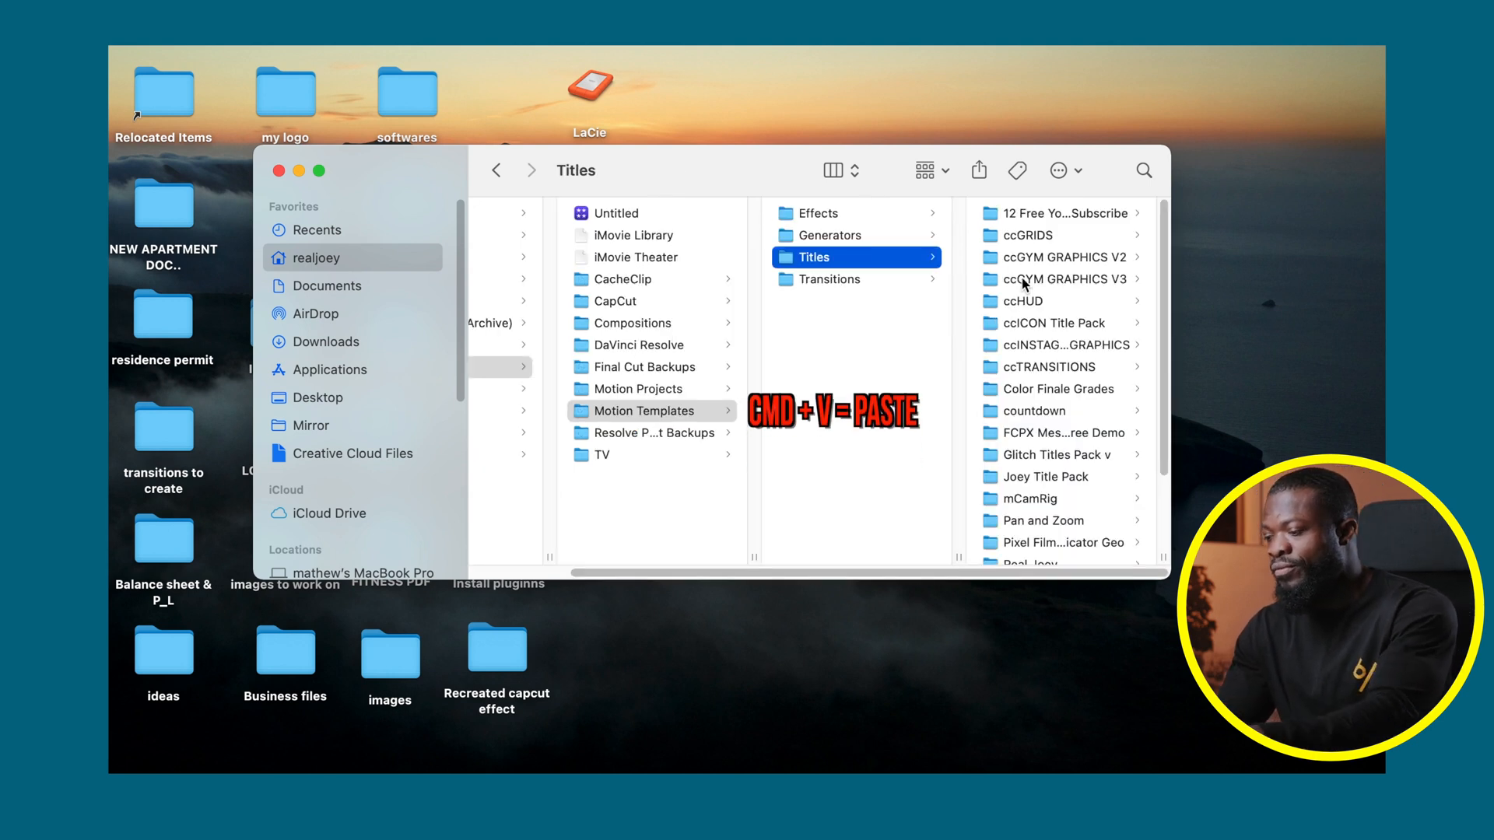
pyautogui.press('cmd+v')
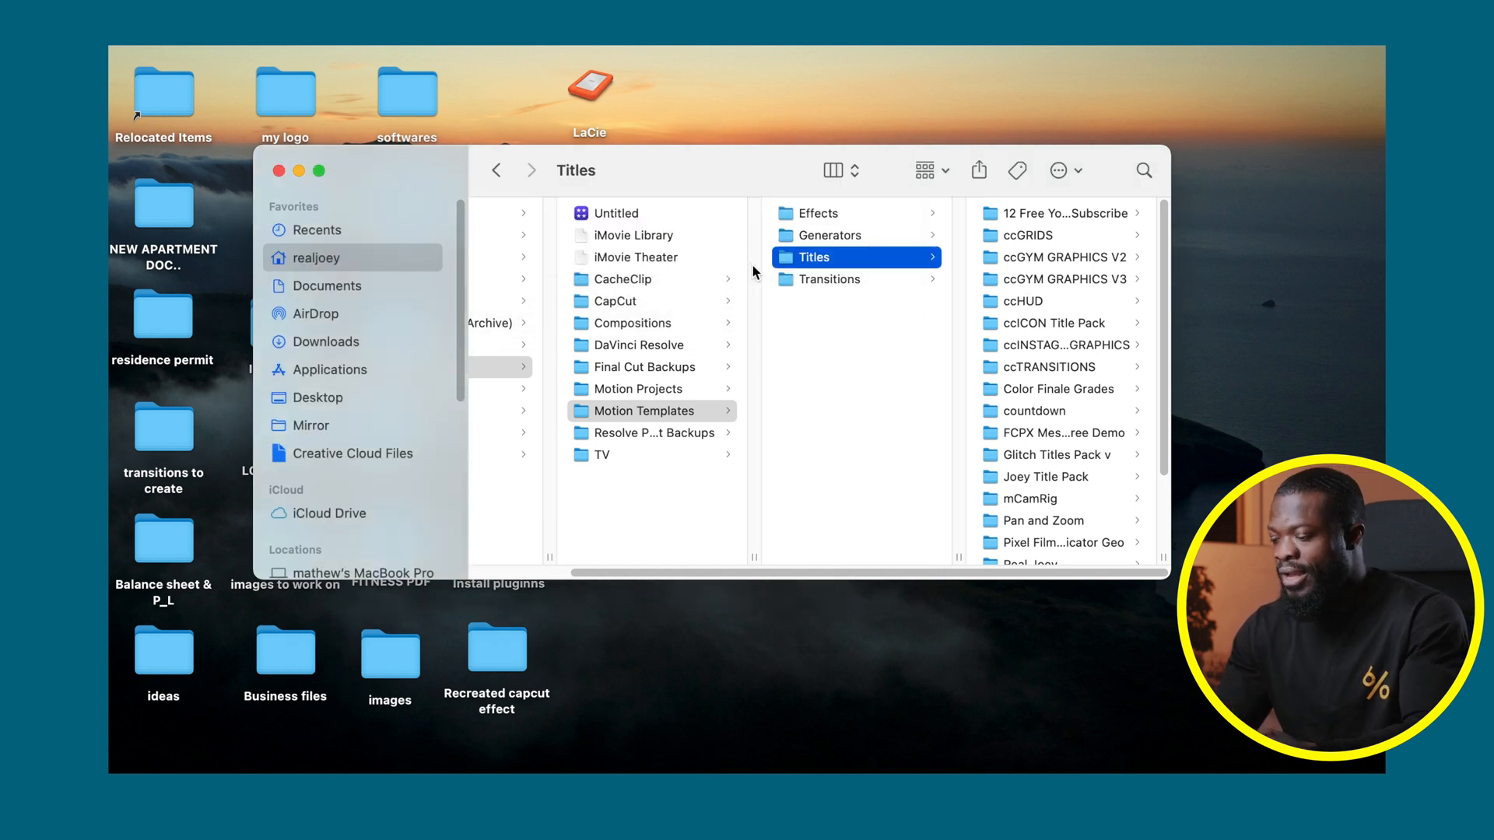
pyautogui.moveTo(872, 743)
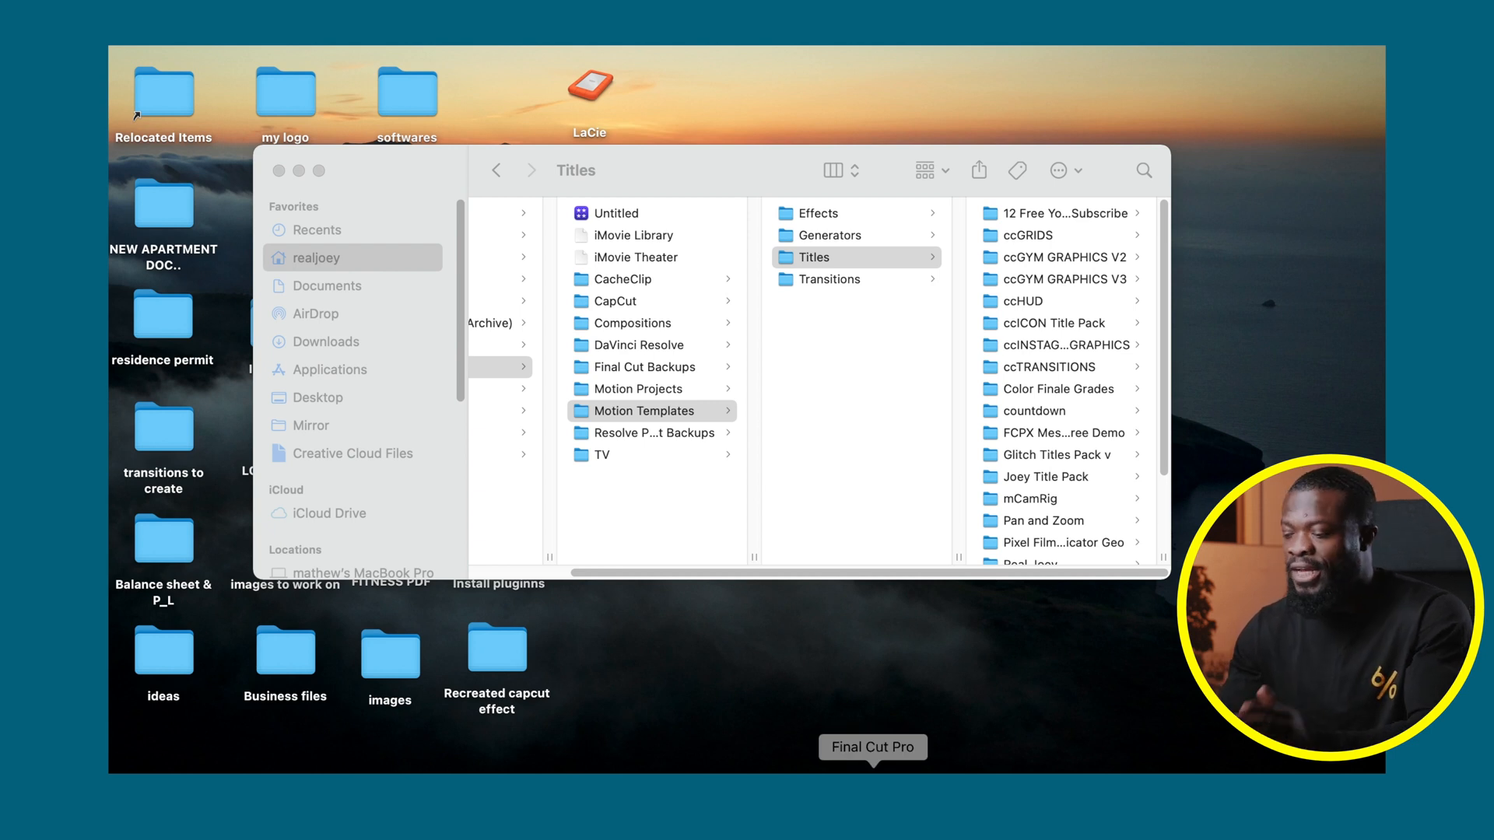
# Step: Show all titles in Final Cut Pro and select the Real Joey category
pyautogui.click(871, 747)
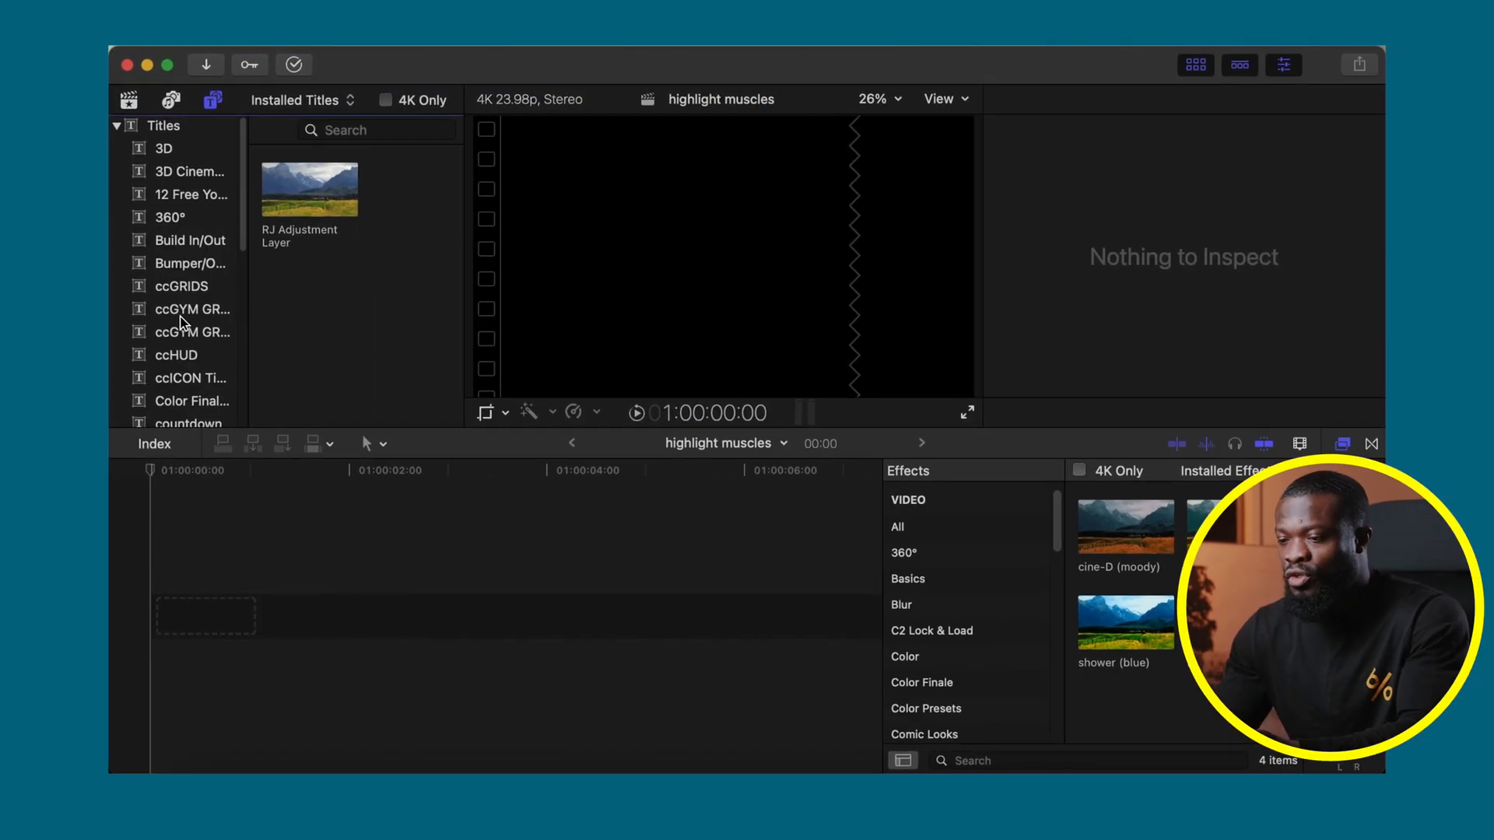
pyautogui.click(163, 124)
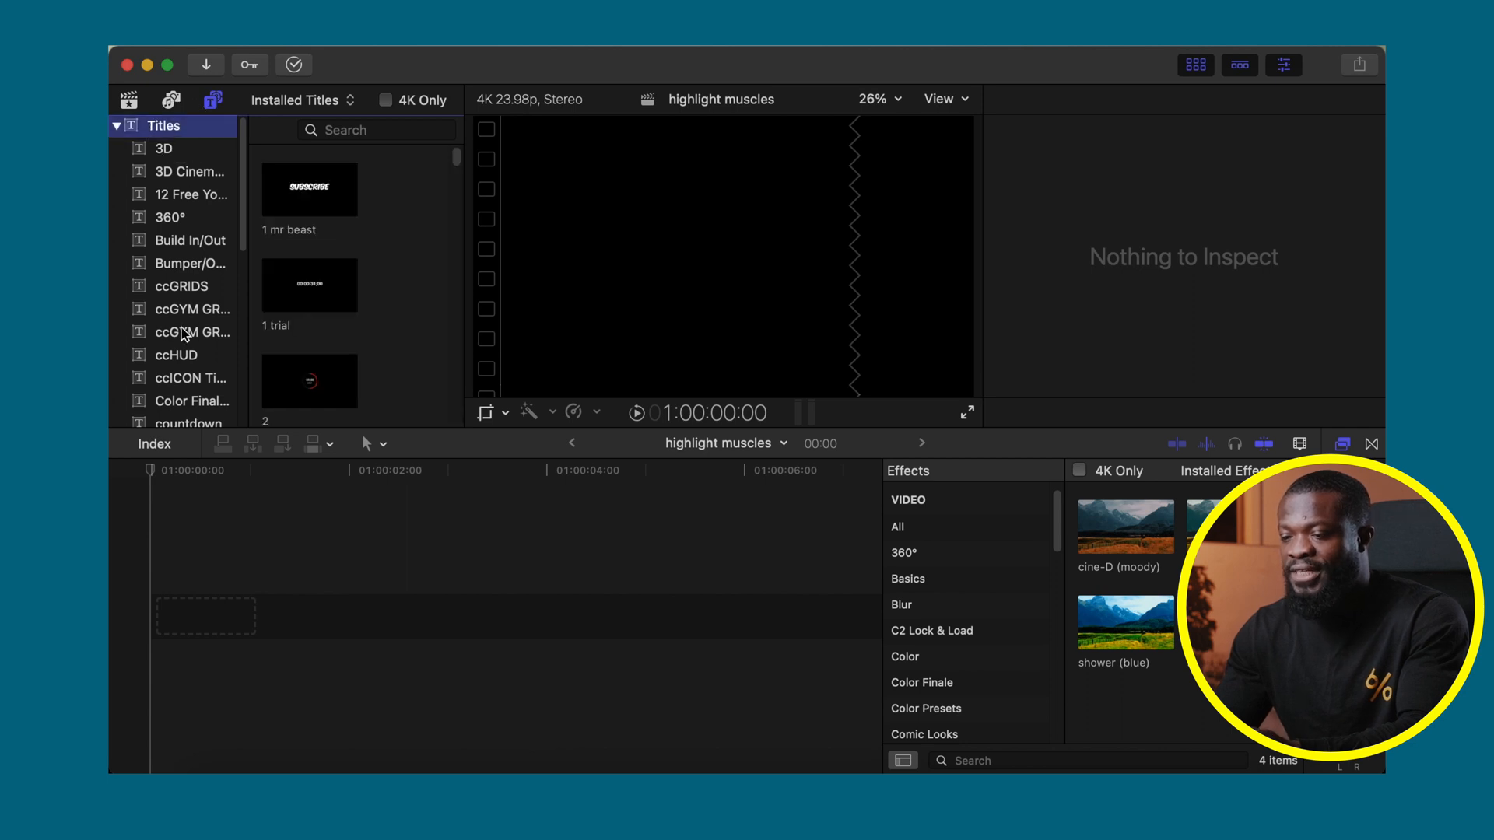
pyautogui.scroll(-3)
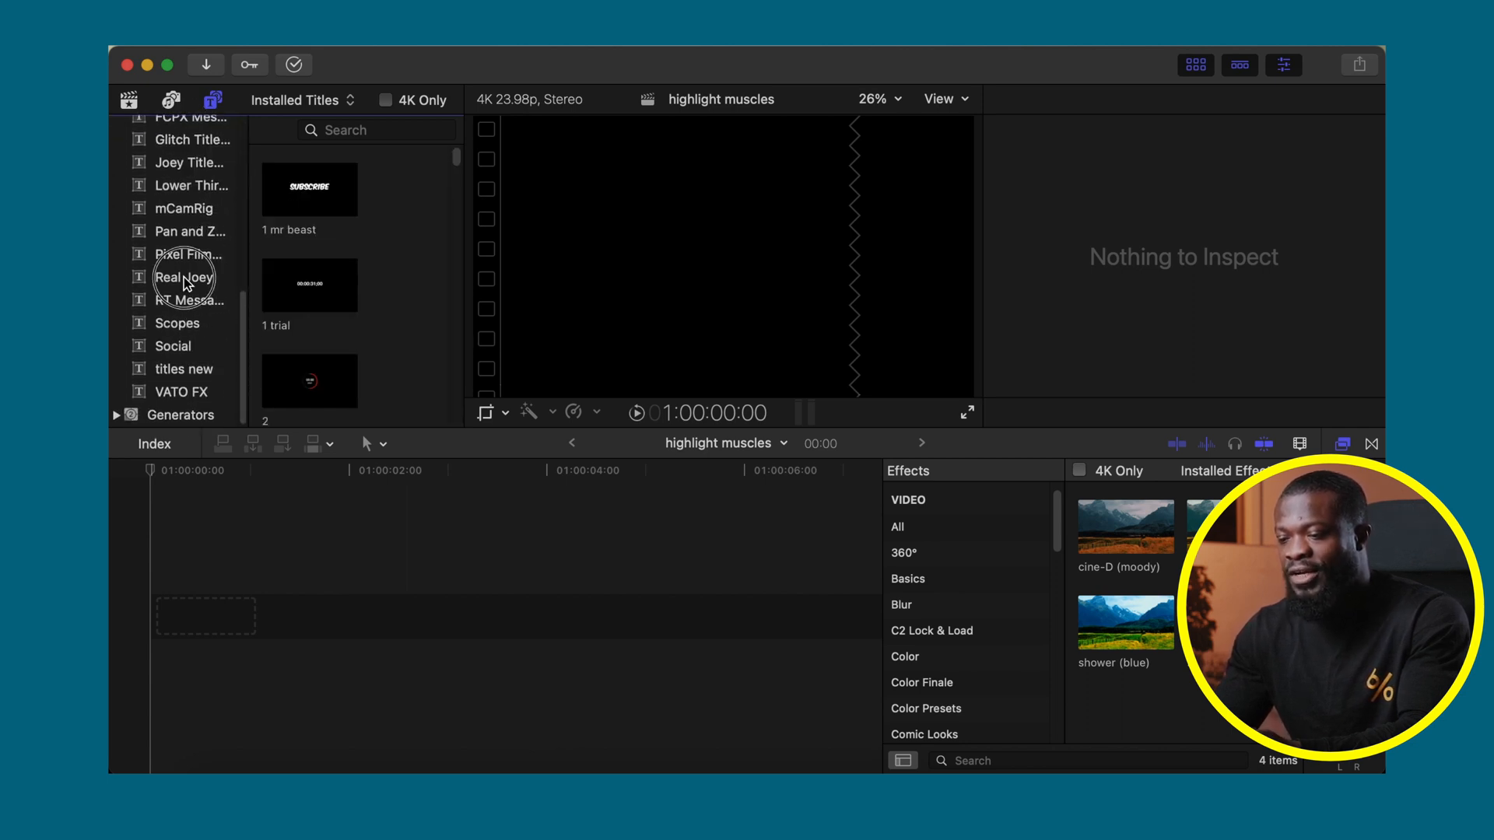
pyautogui.click(188, 277)
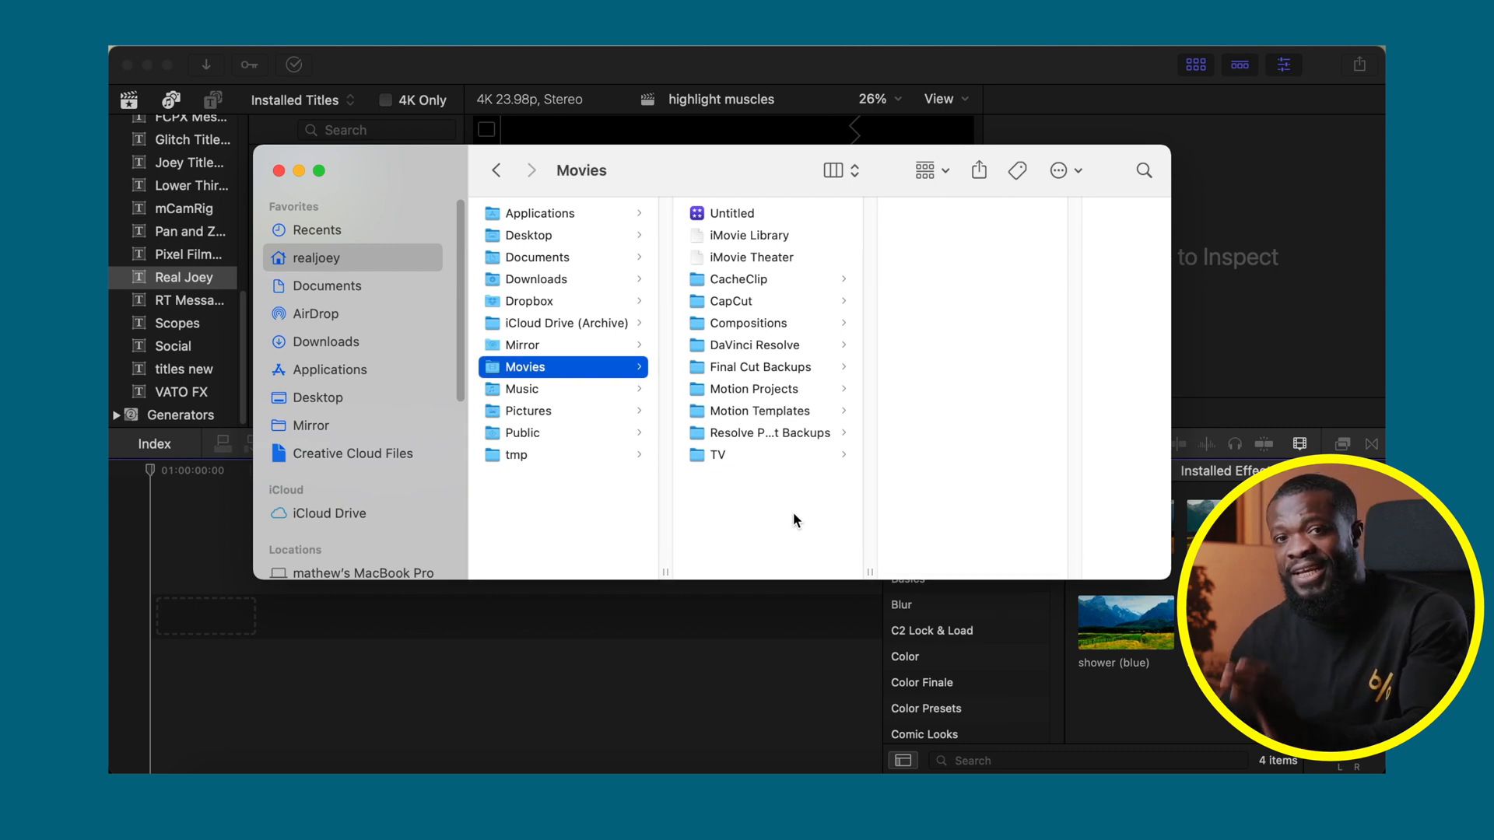
pyautogui.moveTo(743, 515)
pyautogui.write('Mo')
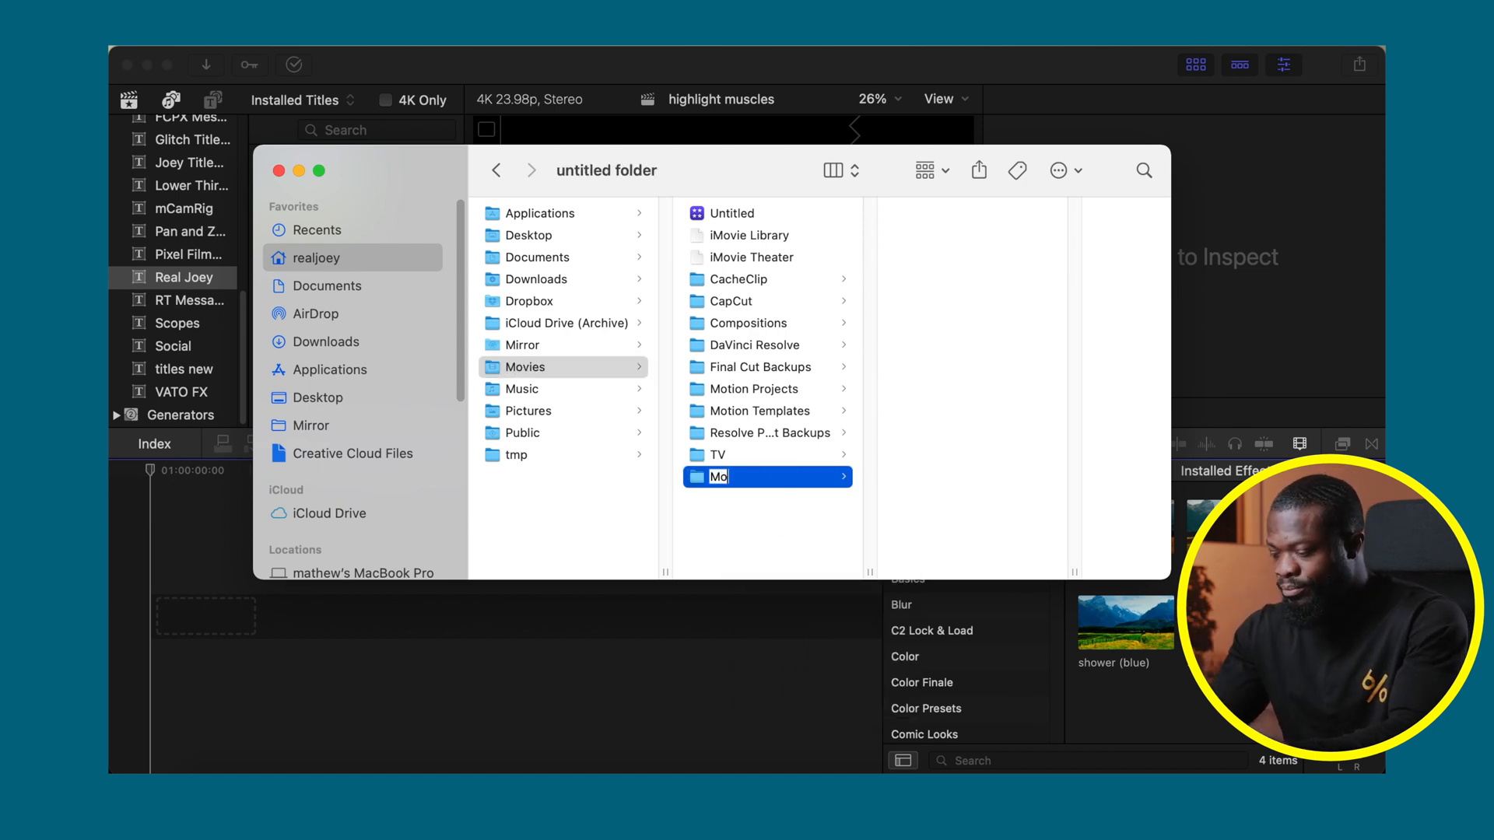
# Step: Name the new Movies folder 'Motion Templates' and show its Get Info panel
pyautogui.write('tion Tem')
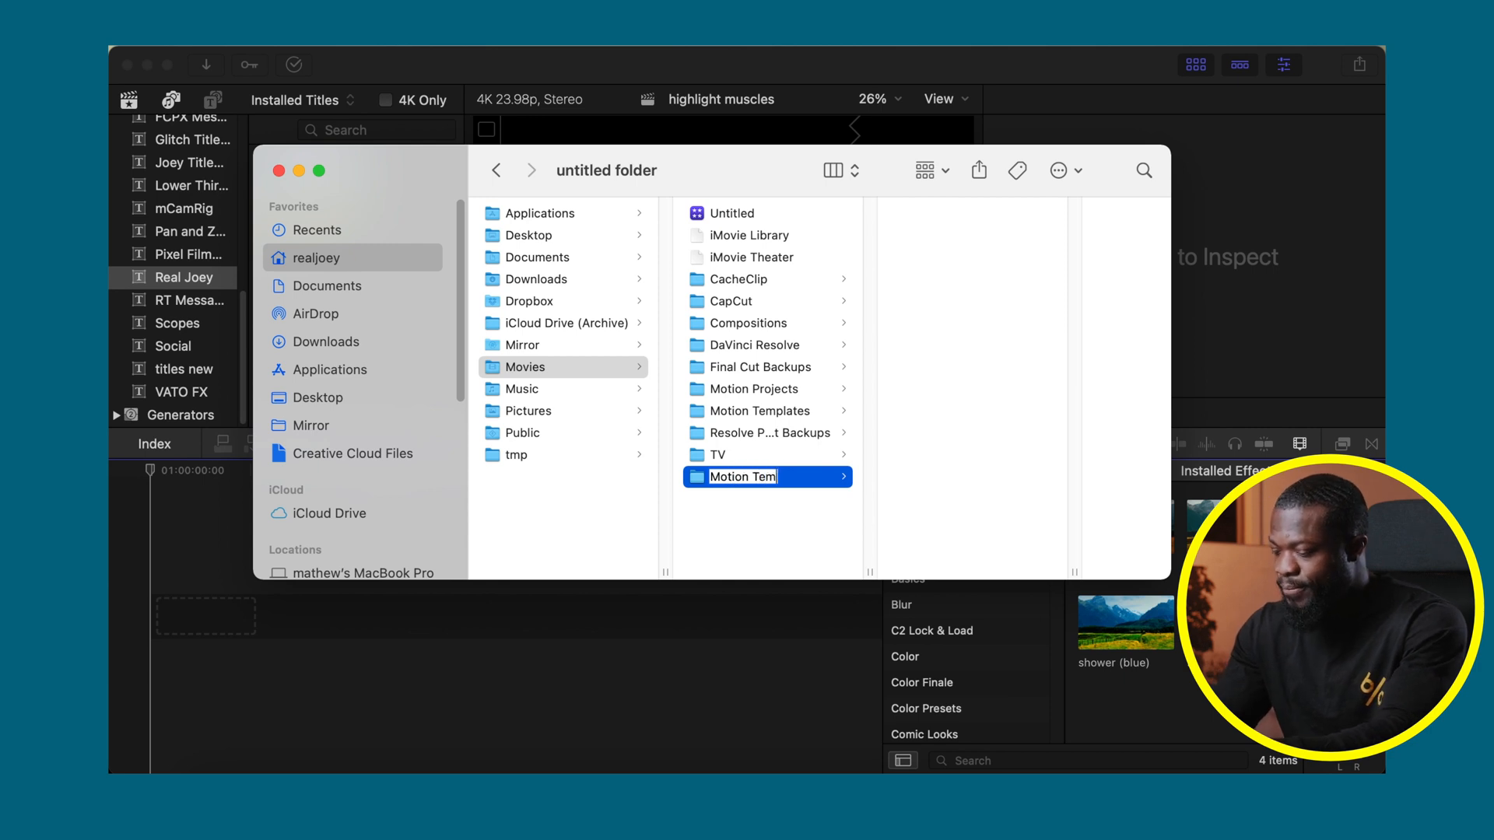
pyautogui.click(761, 411)
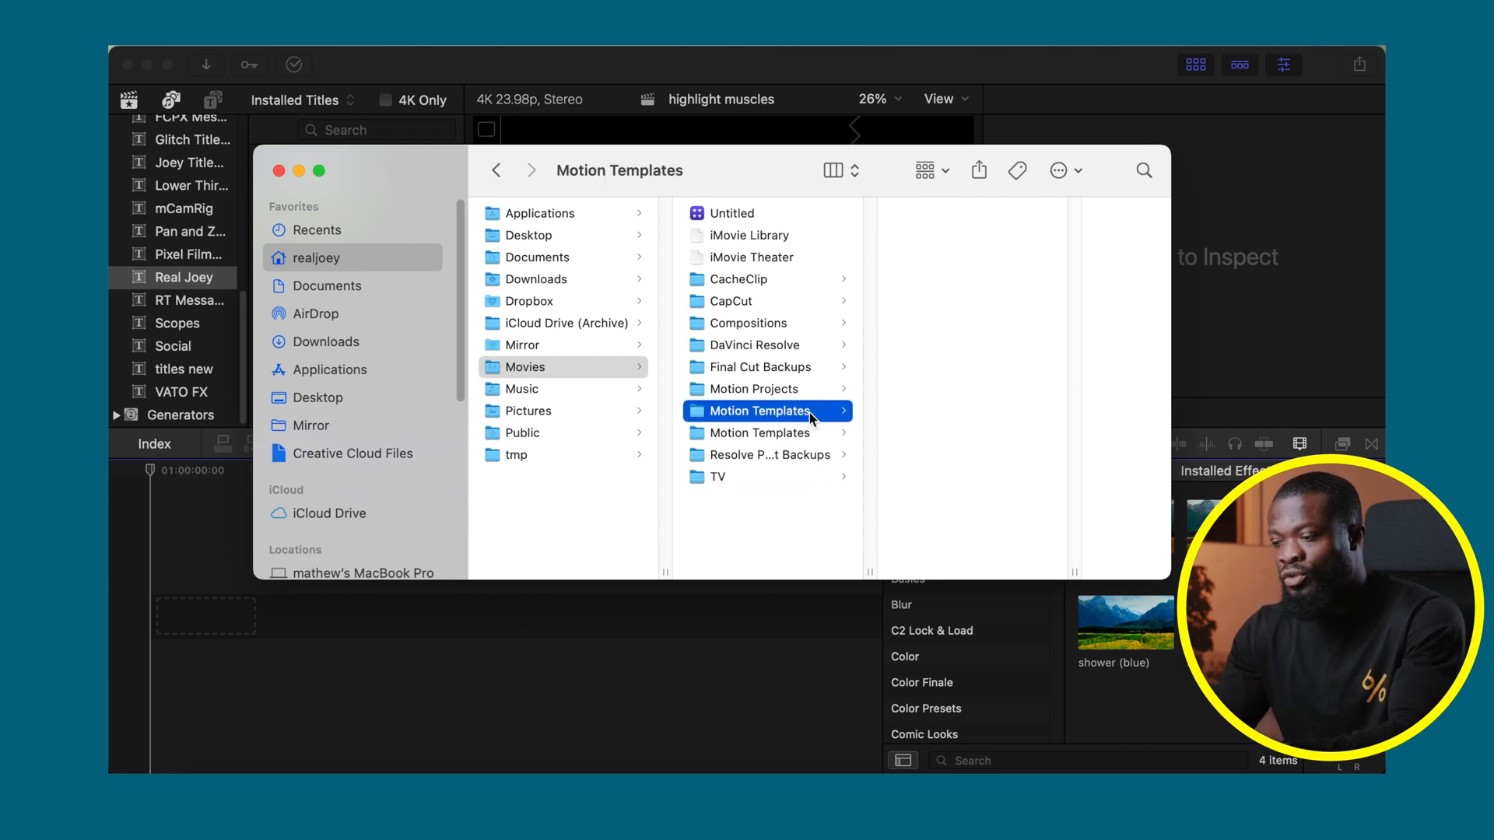
pyautogui.rightClick(761, 411)
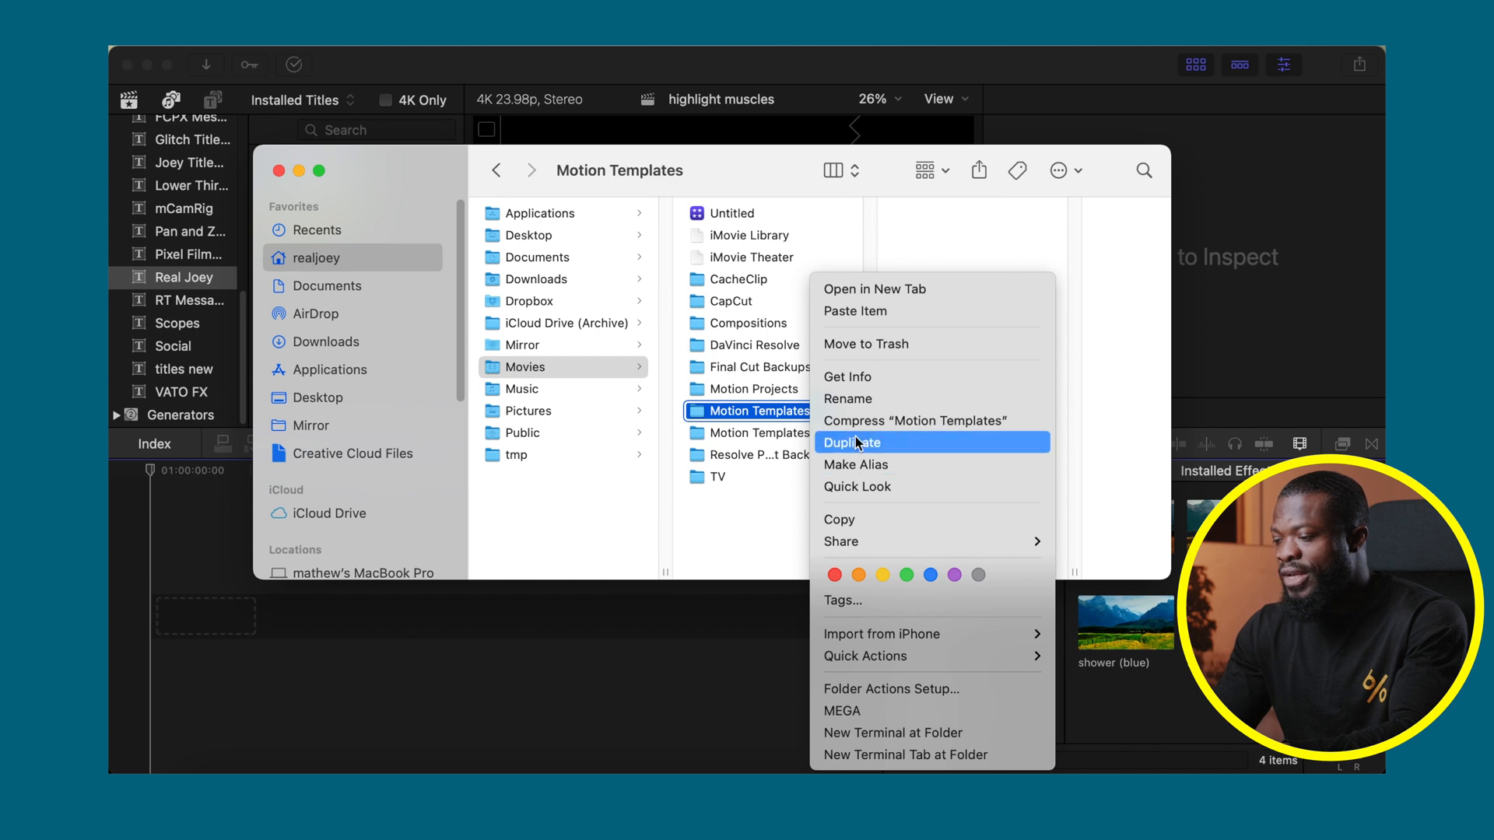
pyautogui.click(846, 376)
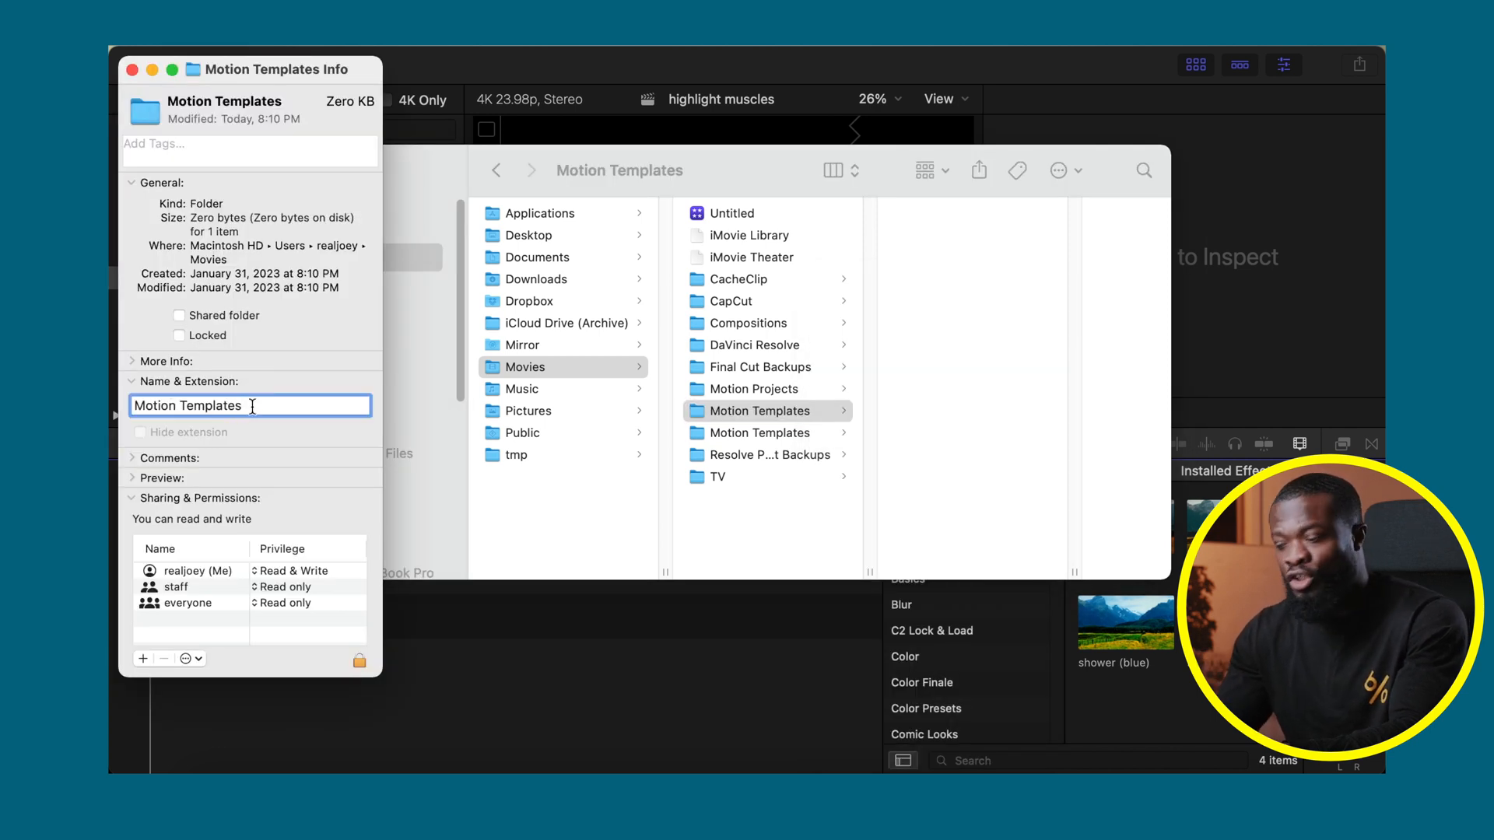
# Step: Try renaming it 'Motion Templates.localized', dismiss the name-taken warning, close the info panel
pyautogui.write('.lo')
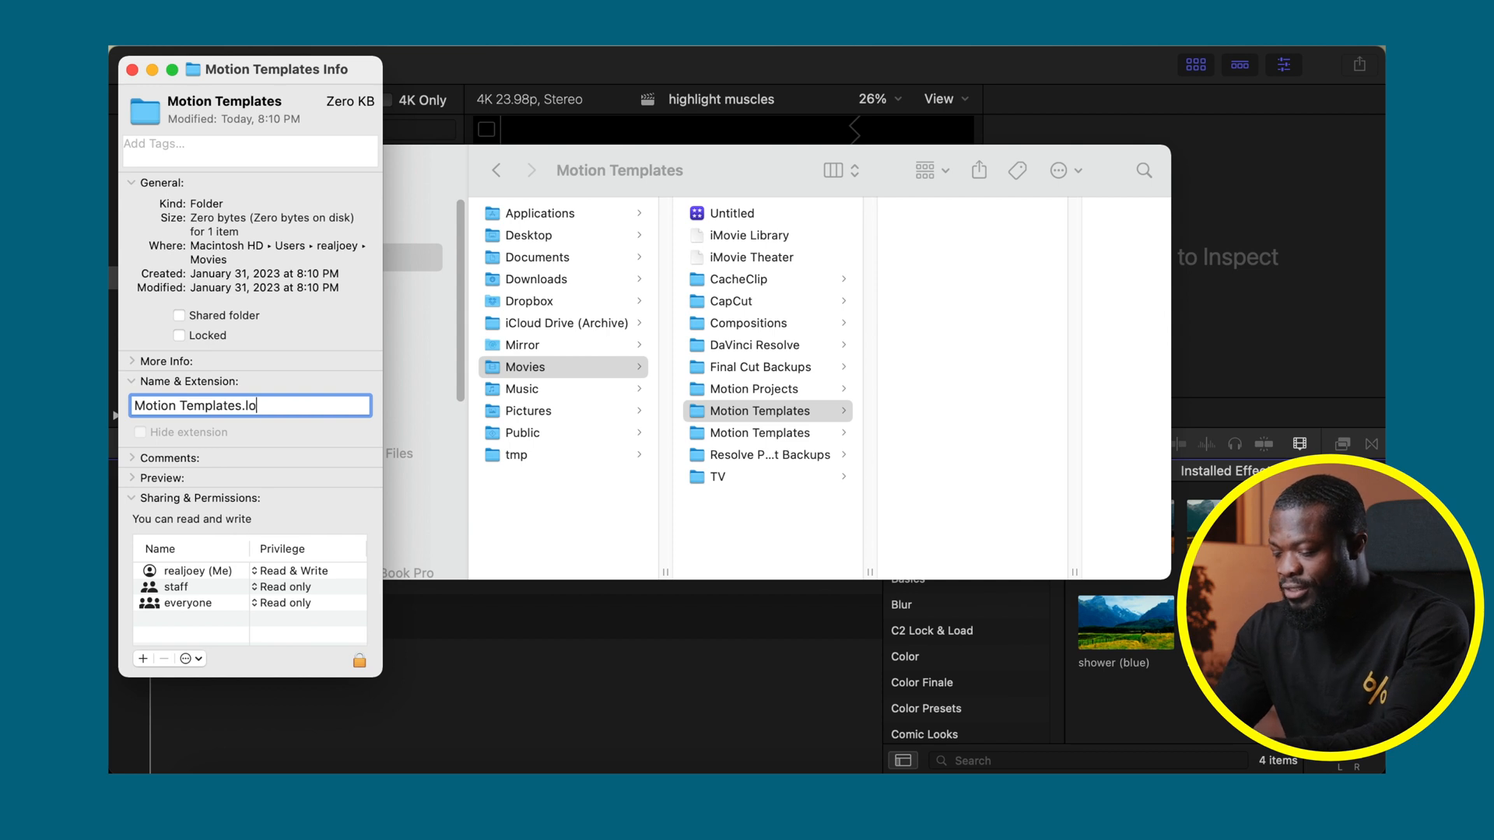
pyautogui.press('Return')
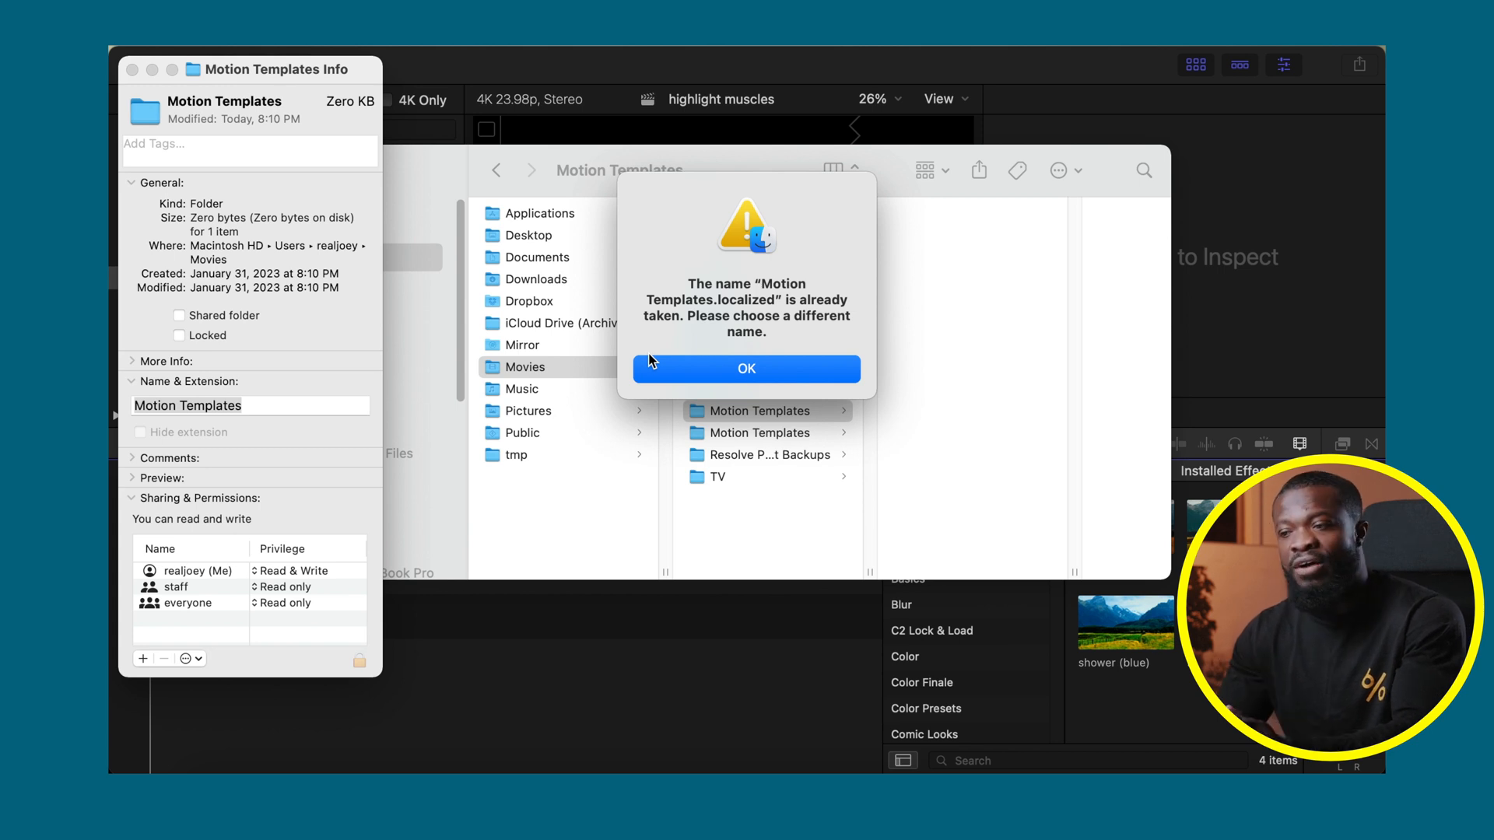
pyautogui.click(746, 369)
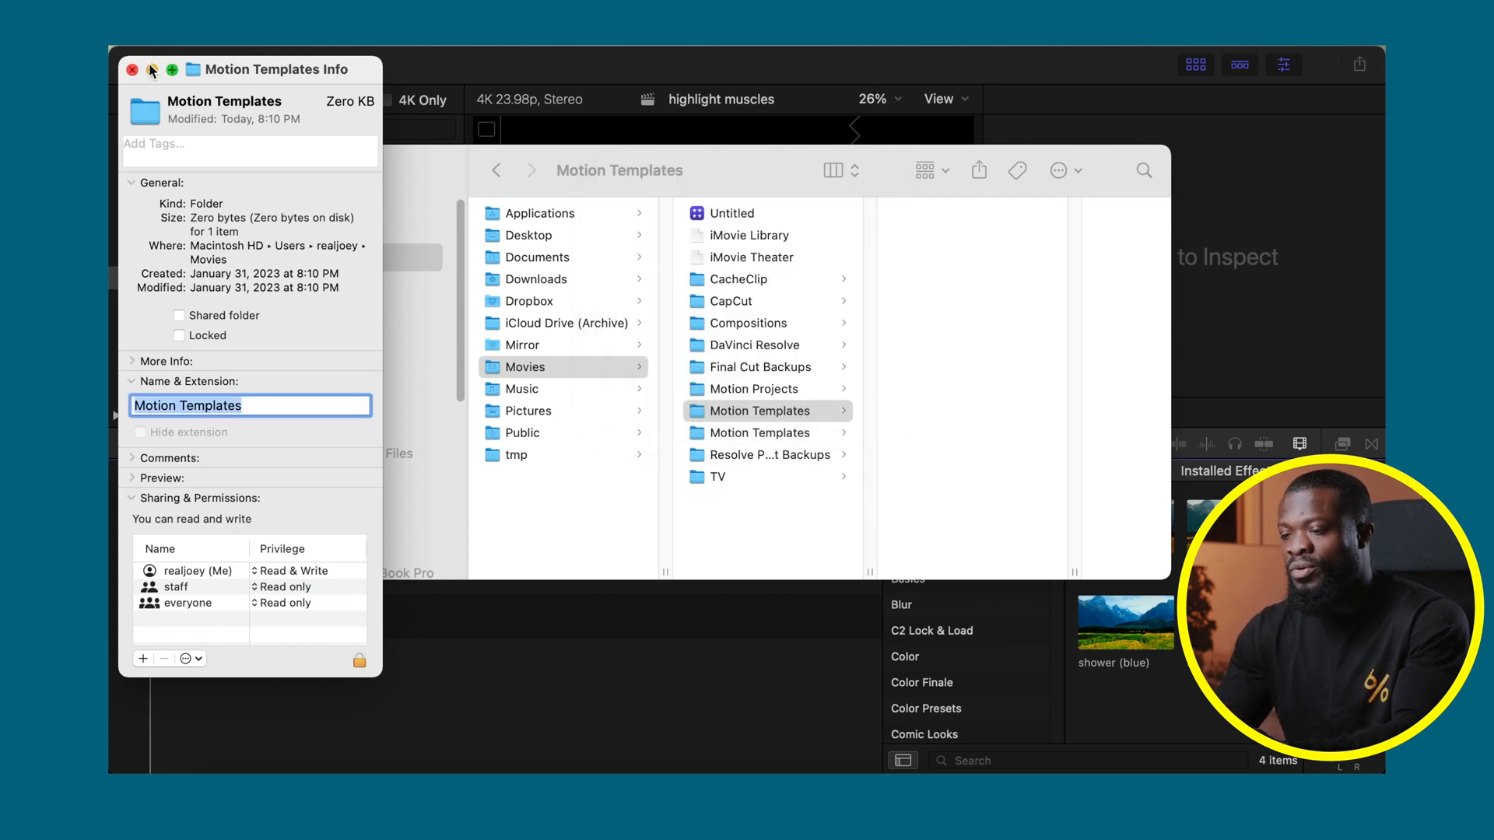
pyautogui.rightClick(753, 411)
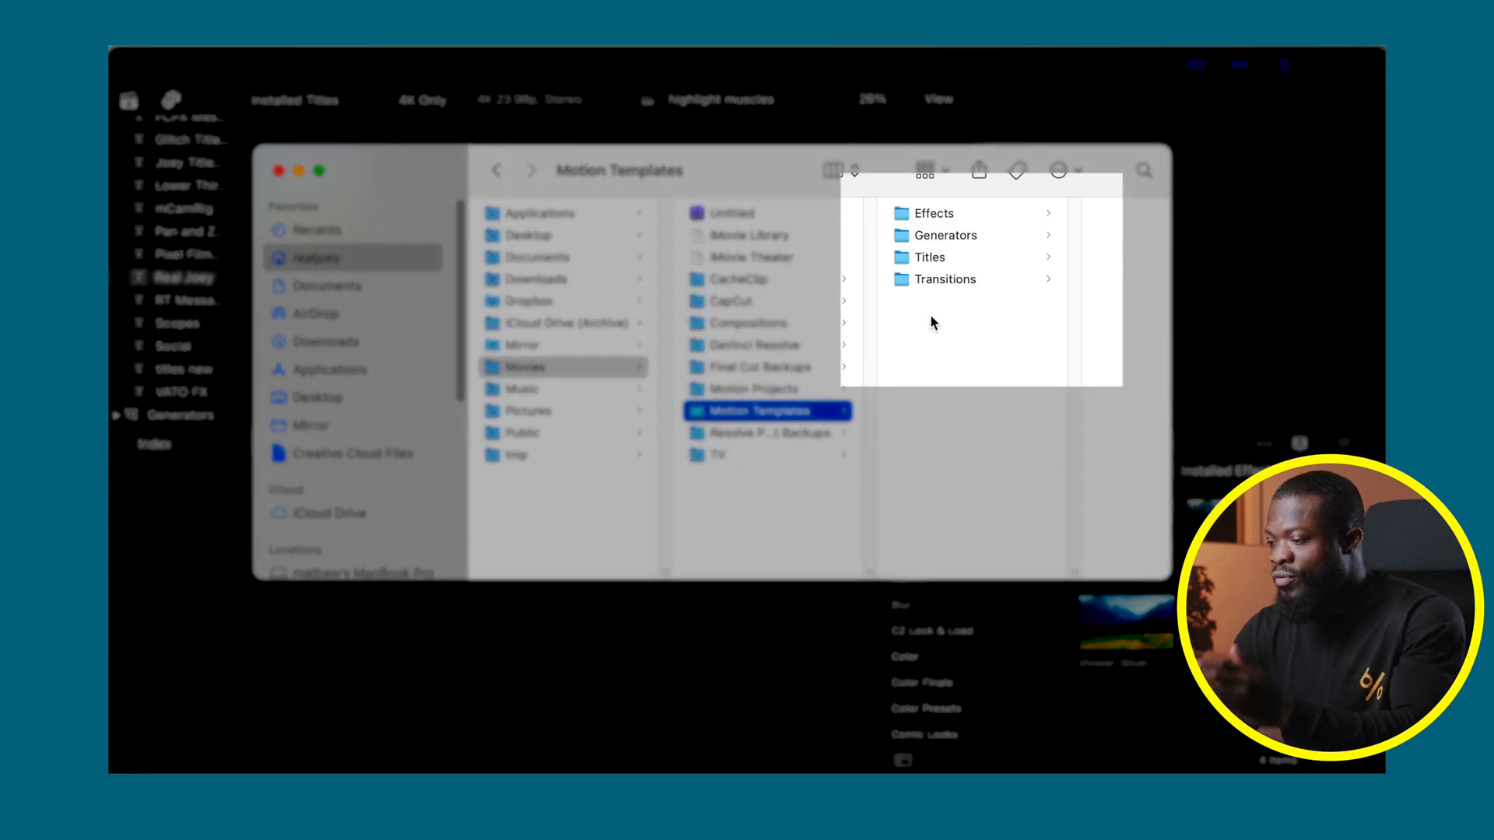
pyautogui.moveTo(929, 246)
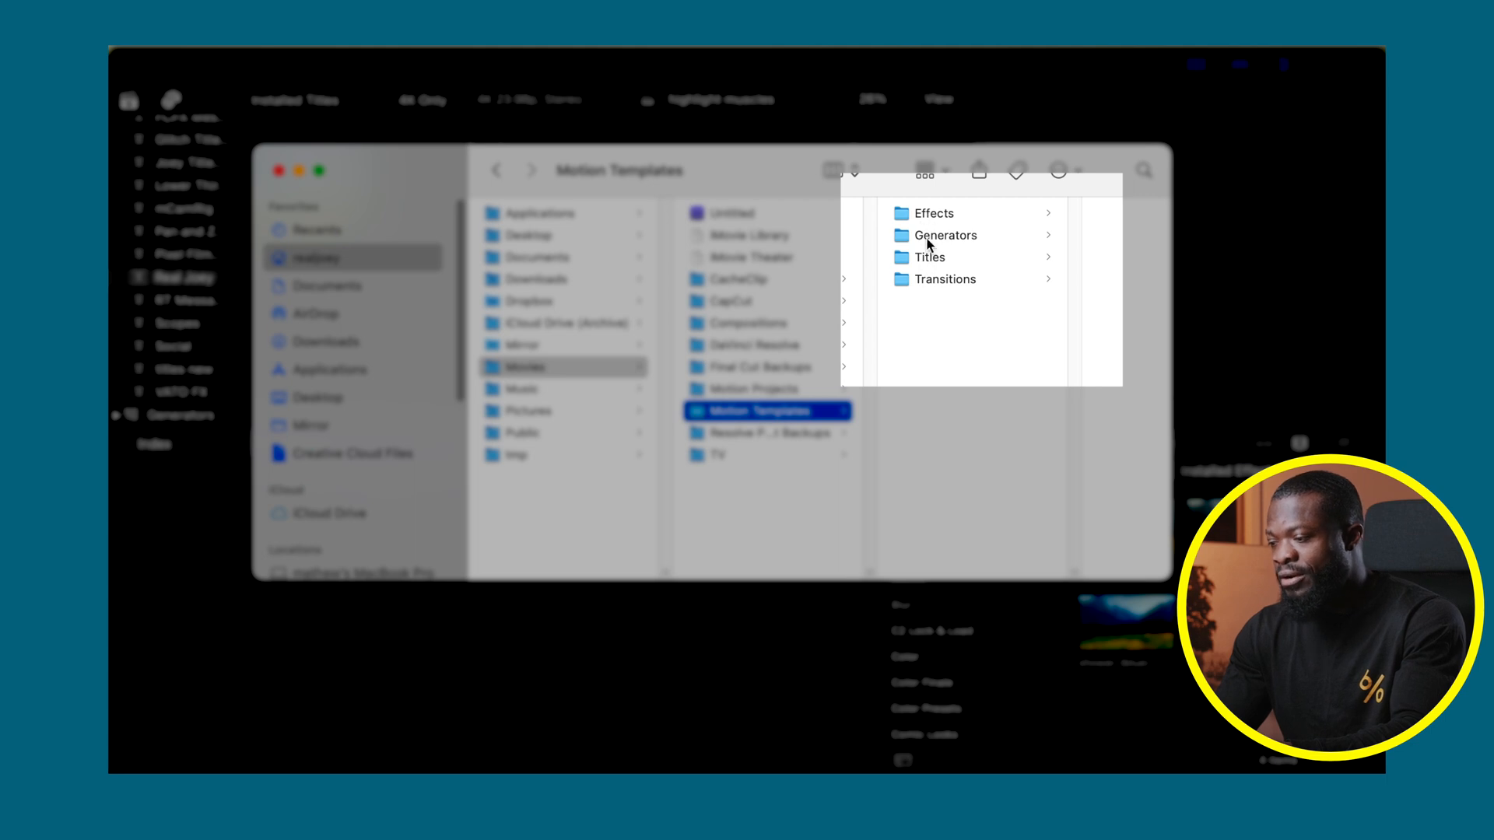
pyautogui.moveTo(930, 235)
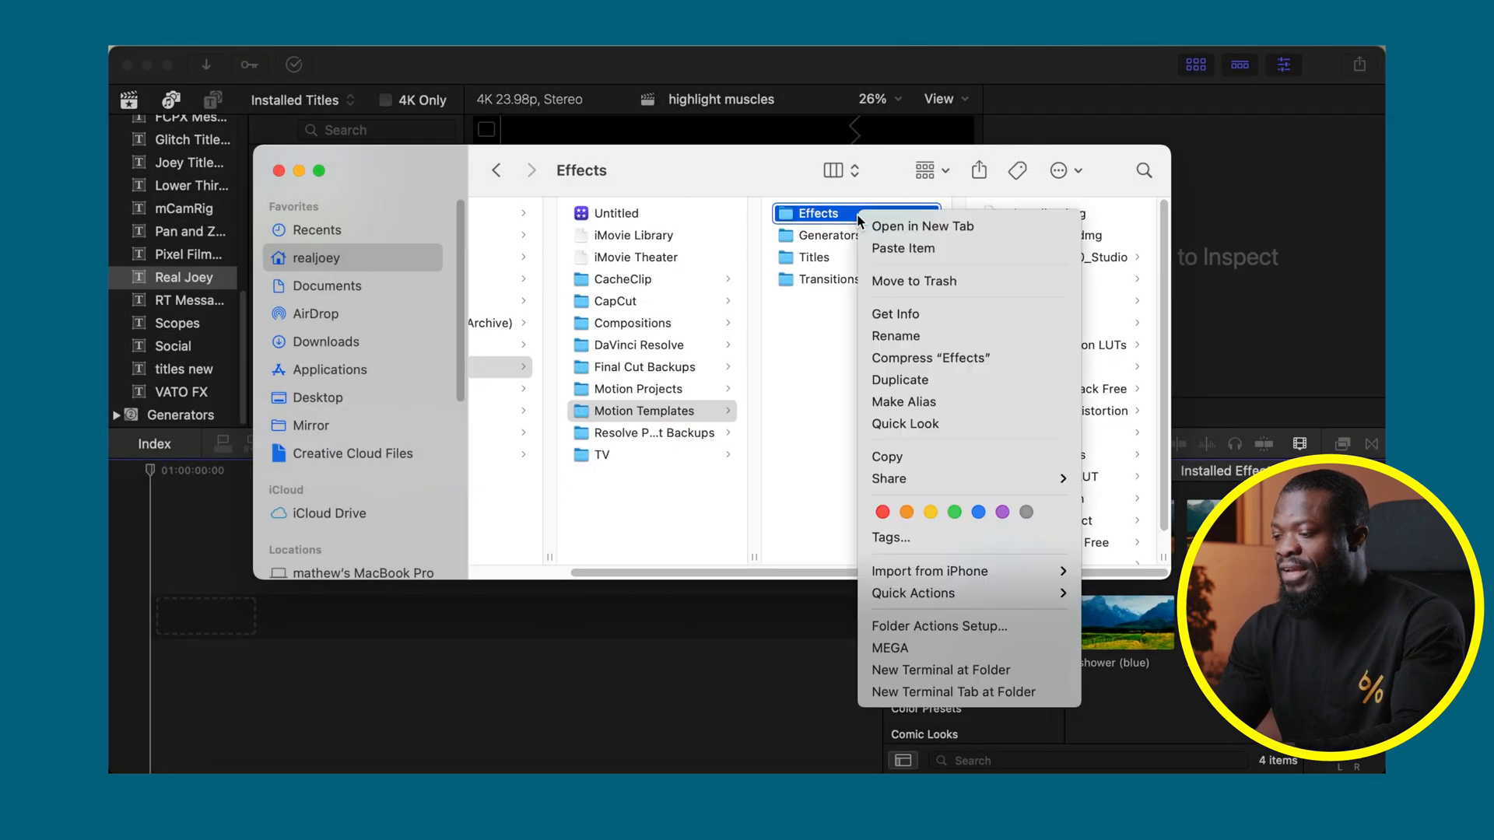
# Step: Select the Transitions folder inside Motion Templates to list its transition packs
pyautogui.click(895, 314)
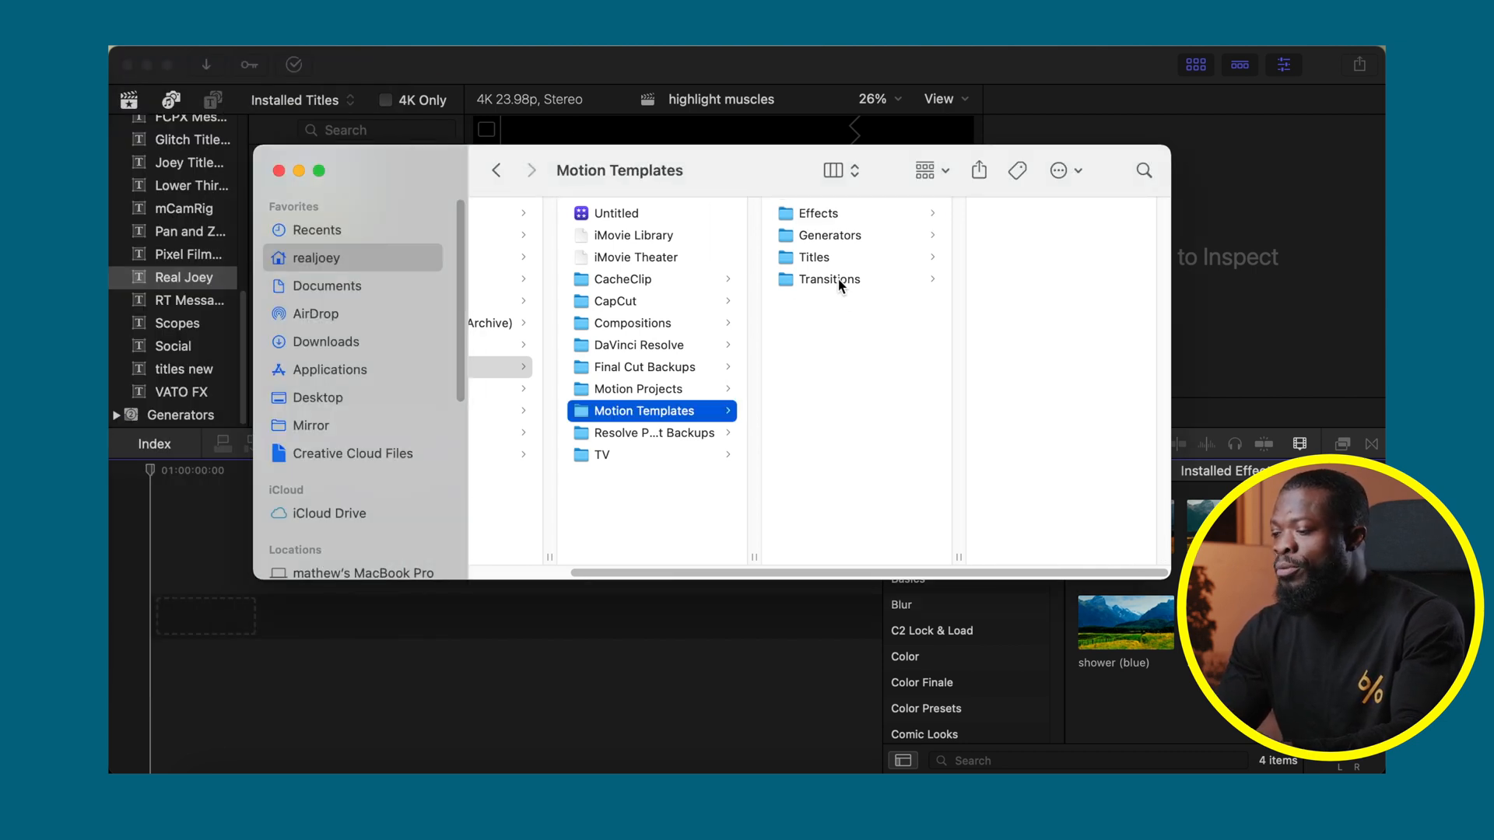
pyautogui.click(827, 279)
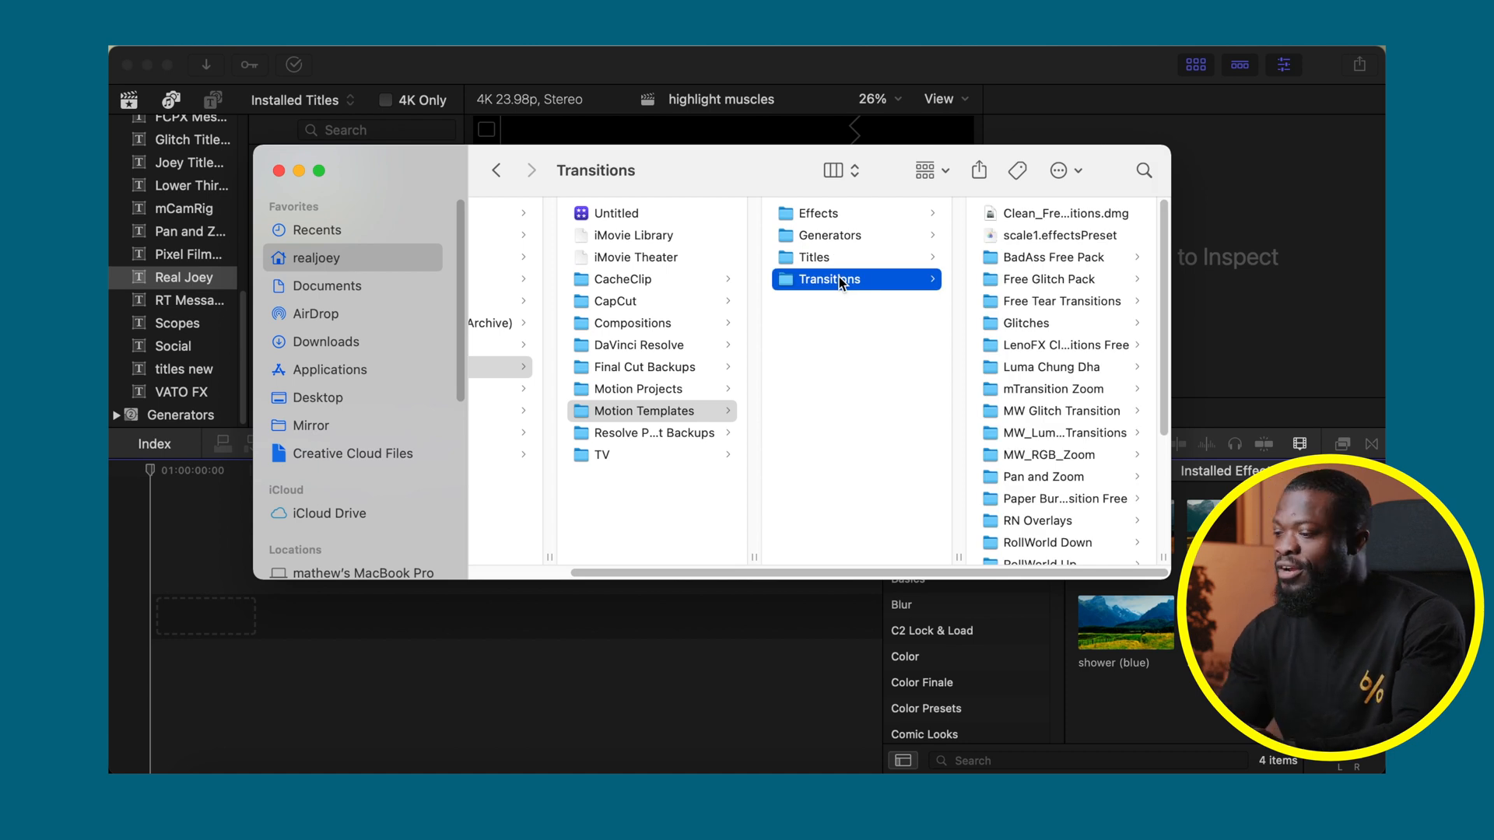